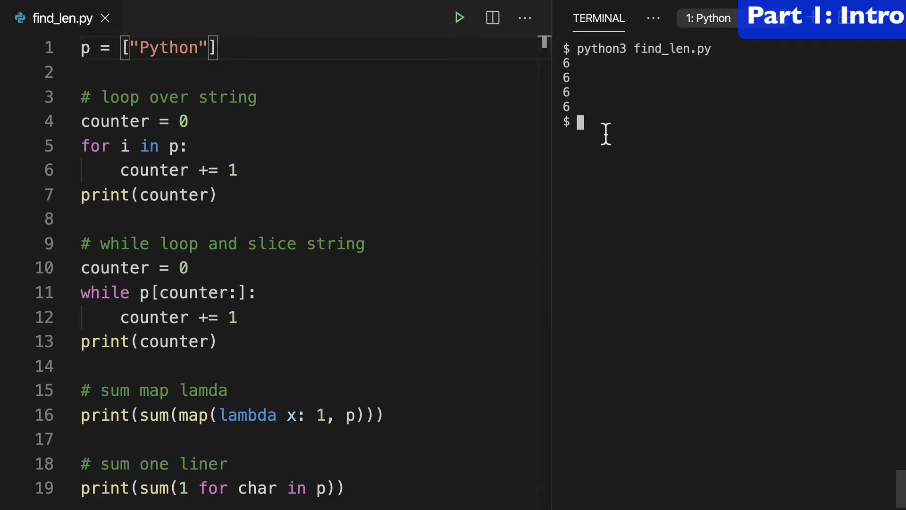
# - Run python3 find_len.py with p as the one-item list ["Python"]
pyautogui.write('python3 find_len.py')
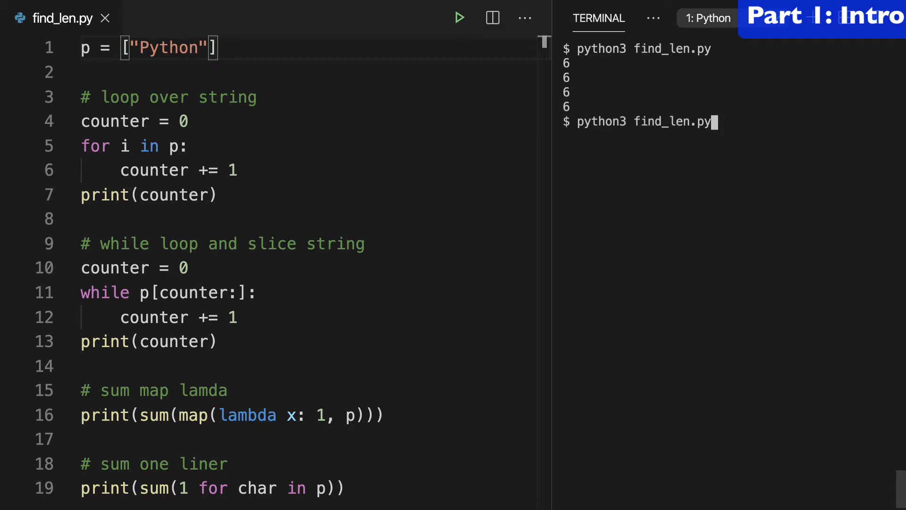
pyautogui.press('Enter')
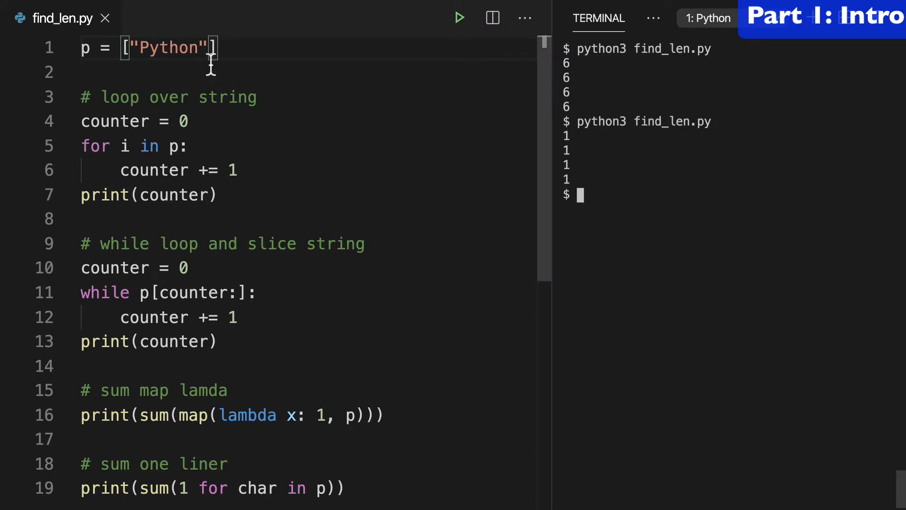
# - Extend p to "Python", 'is', 'good' and rerun so each solution prints 3
pyautogui.write(", ''")
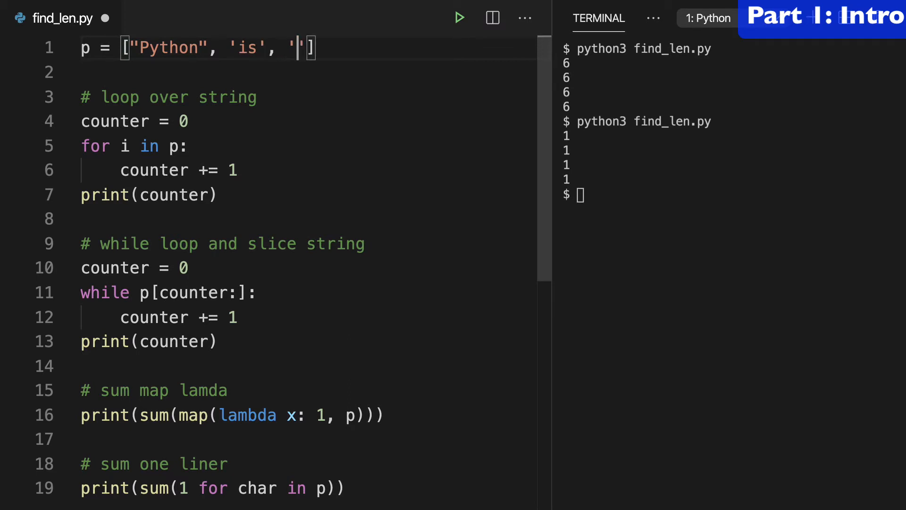
pyautogui.write('good')
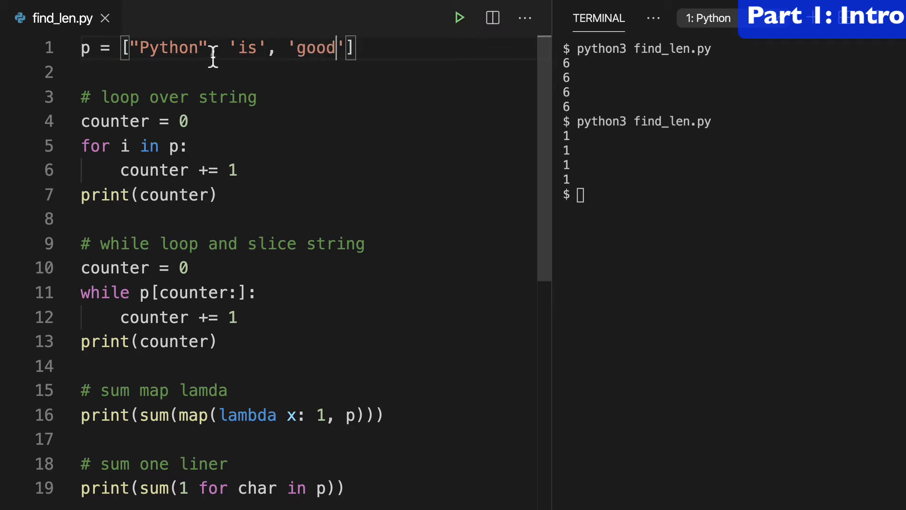
pyautogui.write('python3 find_len.py')
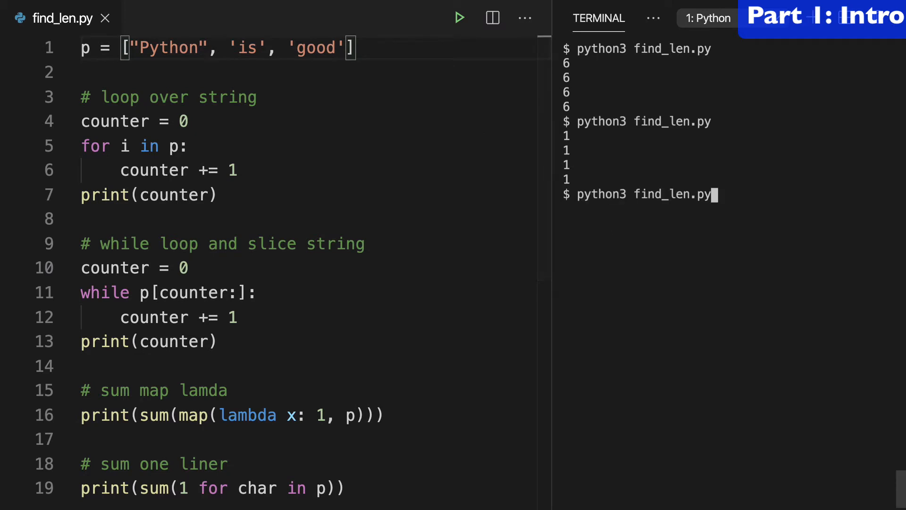
pyautogui.press('Enter')
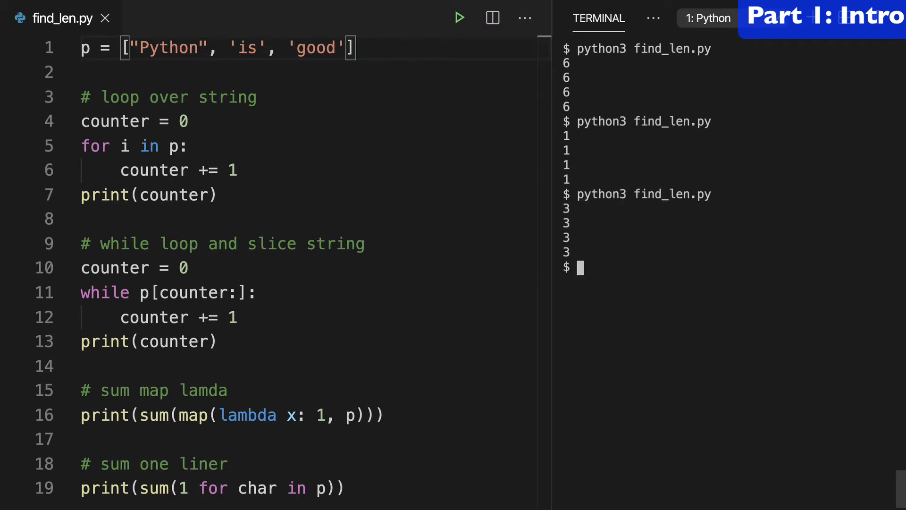
pyautogui.moveTo(617, 225)
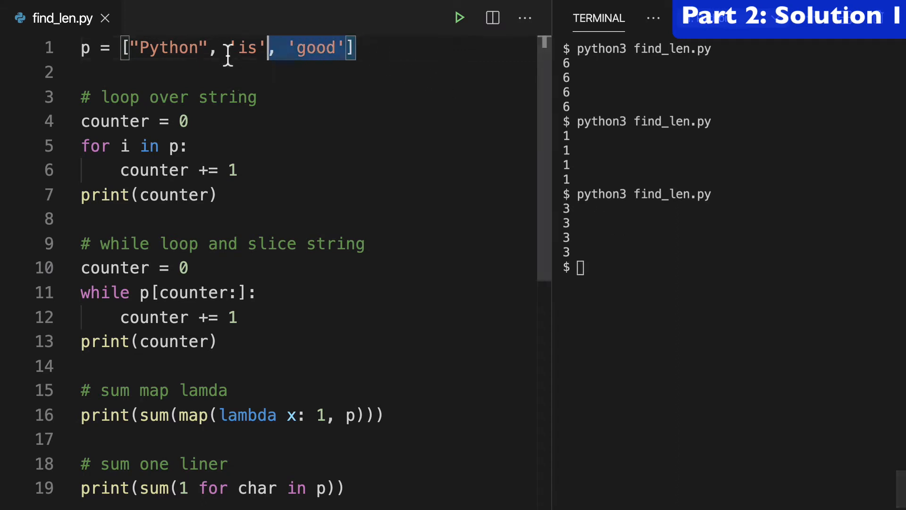
# - Restore p to the string "Python", save, and comment out the prints other than the for loop's
pyautogui.press('Backspace')
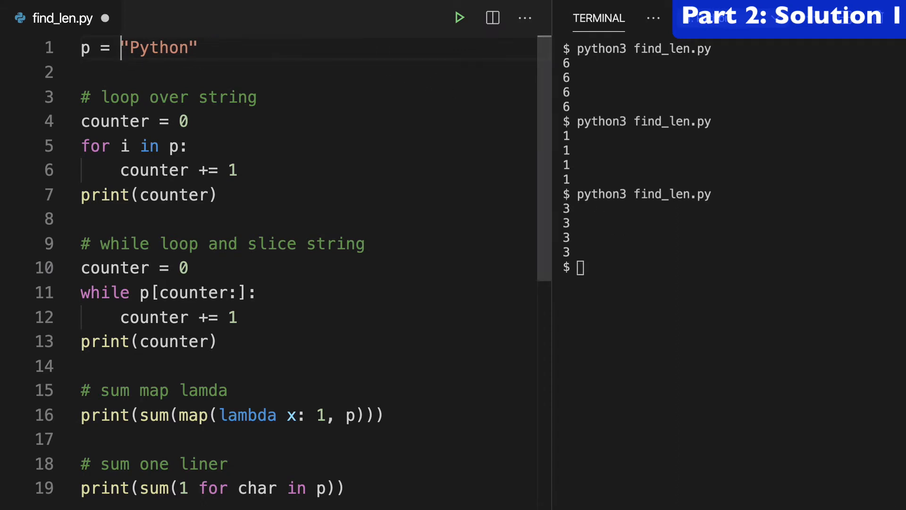
pyautogui.press('Ctrl+s')
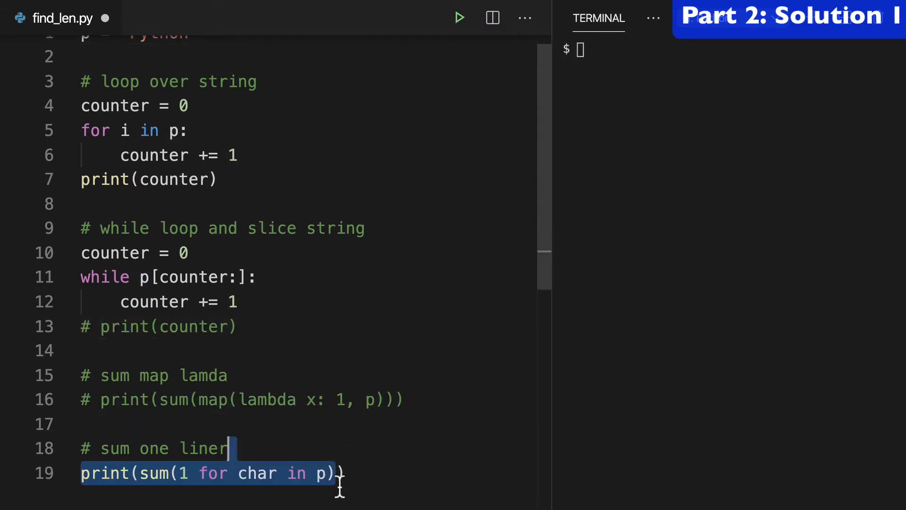
pyautogui.press('ctrl+/')
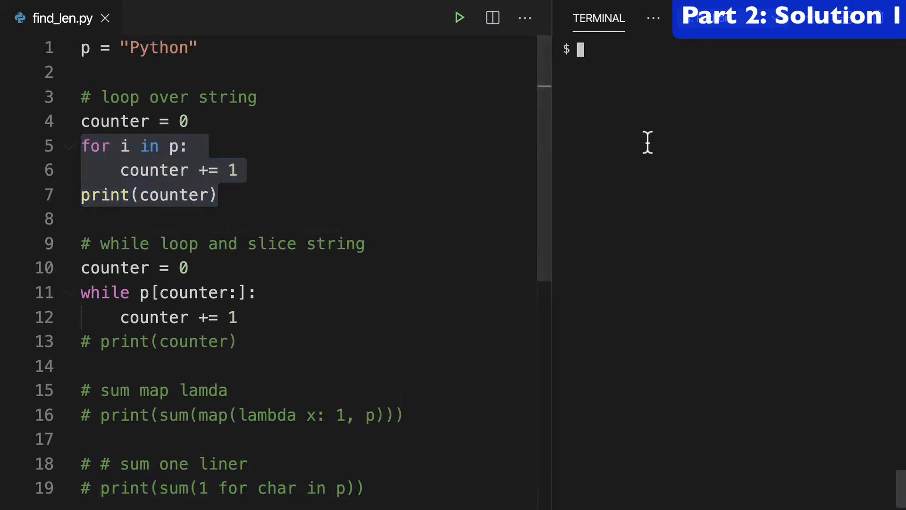
# - Run the for-loop solution, then add print("i", i) inside the loop to show each character
pyautogui.click(459, 17)
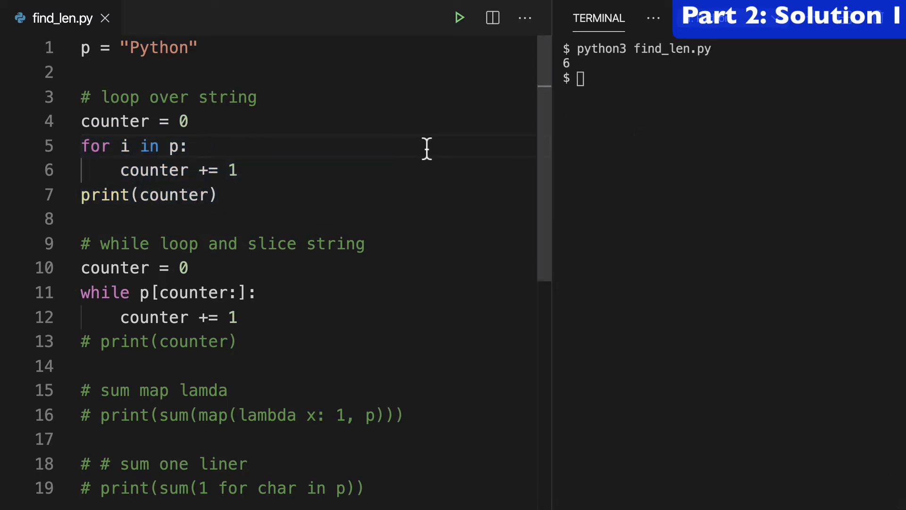
pyautogui.click(199, 146)
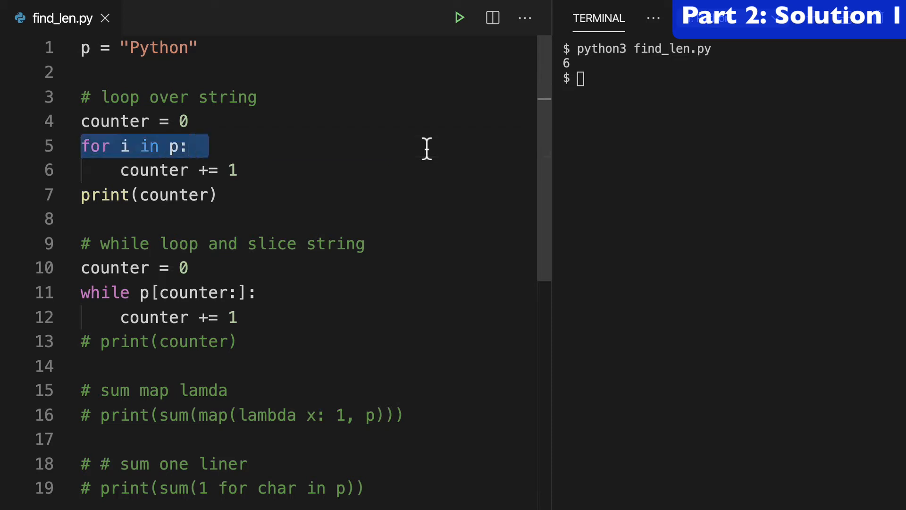
pyautogui.press('Enter')
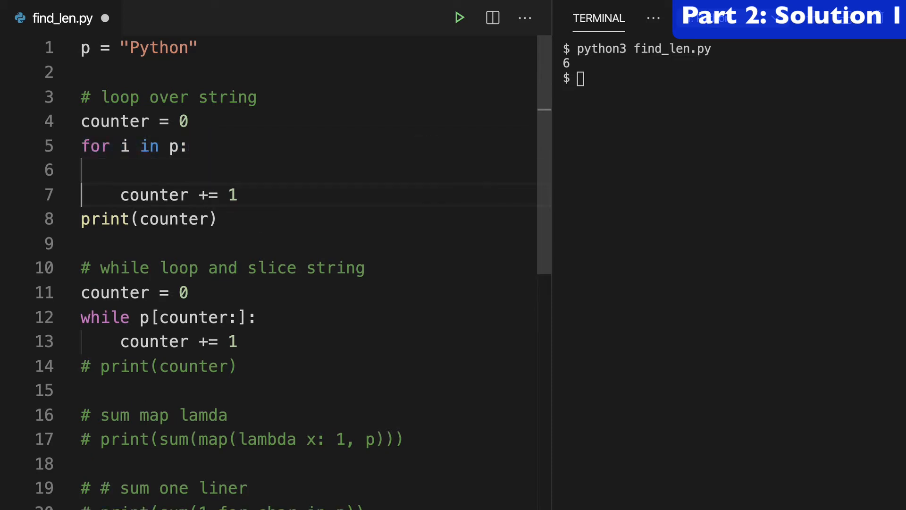
pyautogui.write('pri')
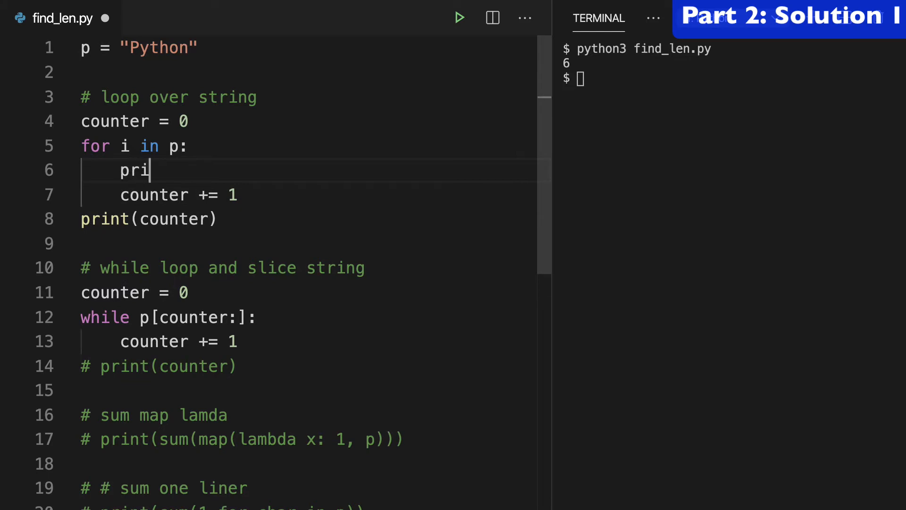
pyautogui.write('nt("i")')
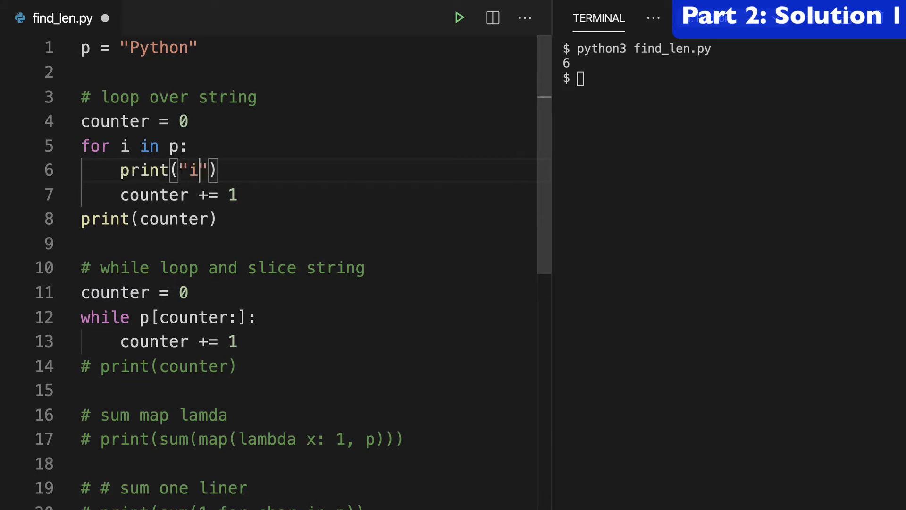
pyautogui.write(', i')
pyautogui.click(731, 78)
pyautogui.write('python3 find_len.py')
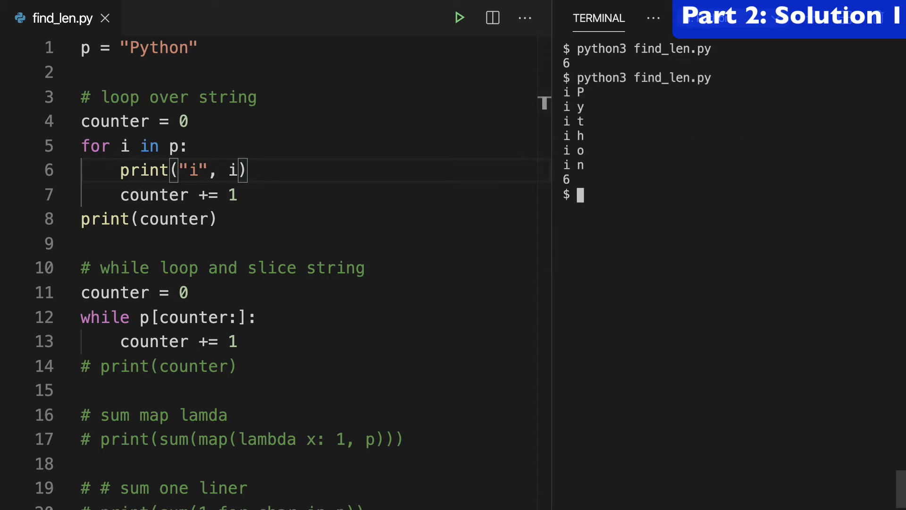
pyautogui.moveTo(597, 170)
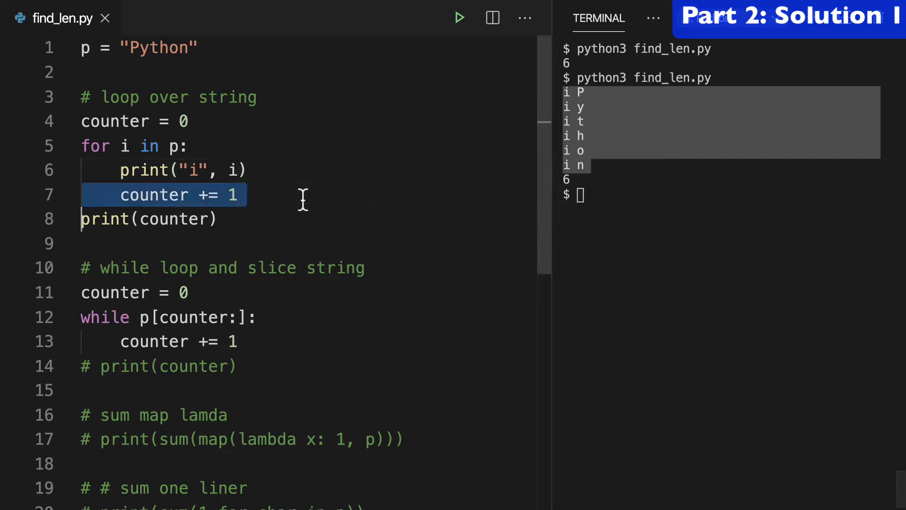
pyautogui.moveTo(229, 104)
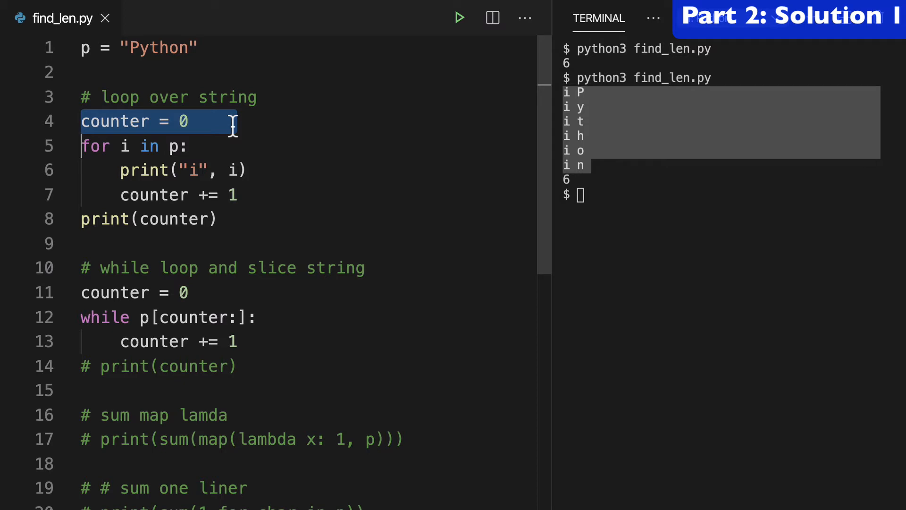
pyautogui.moveTo(244, 194)
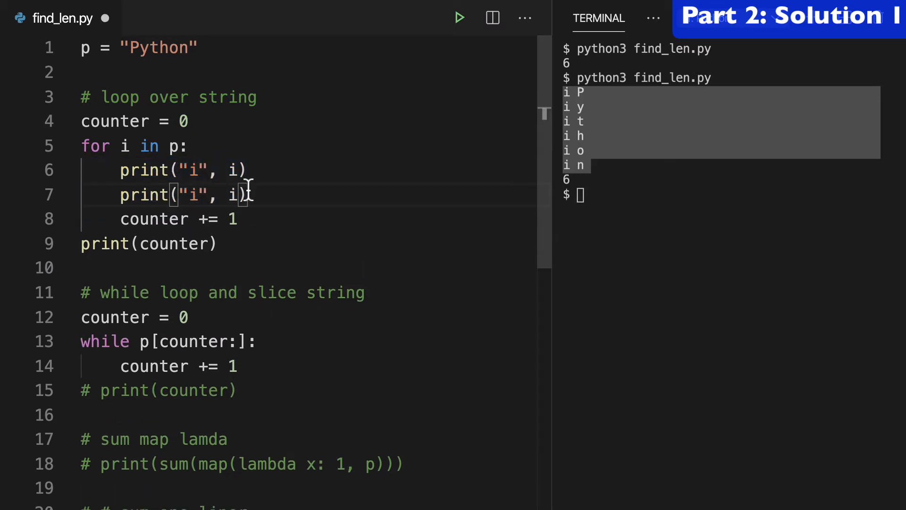
# - Change the duplicate line to print("counter", counter) and run to show counter 0-5 per character
pyautogui.write('counter')
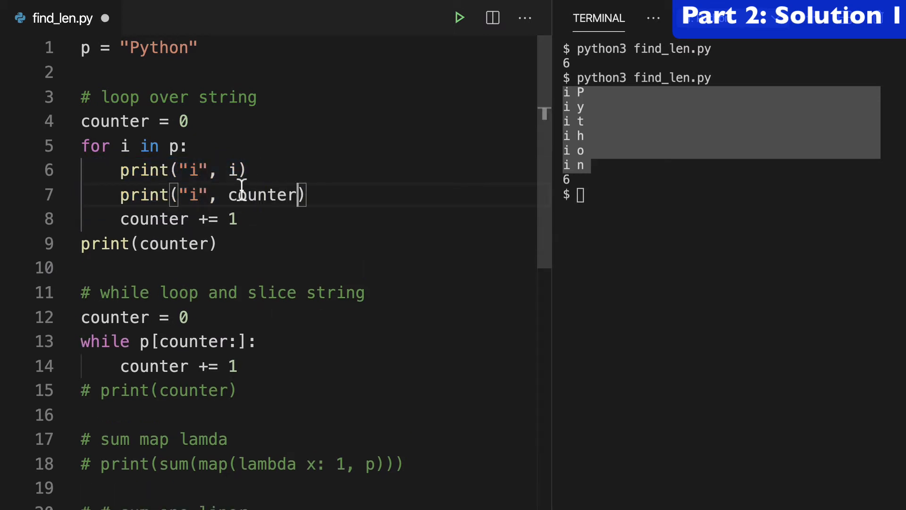
pyautogui.write('counter')
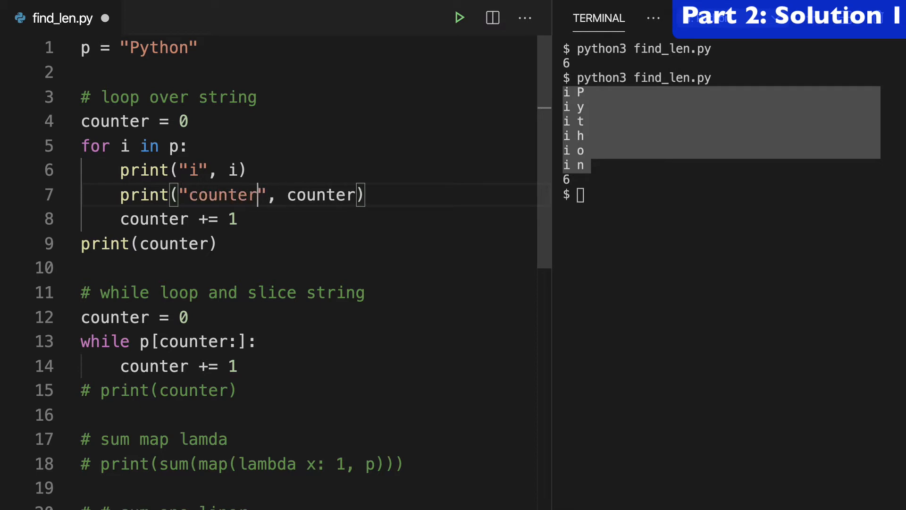
pyautogui.click(458, 17)
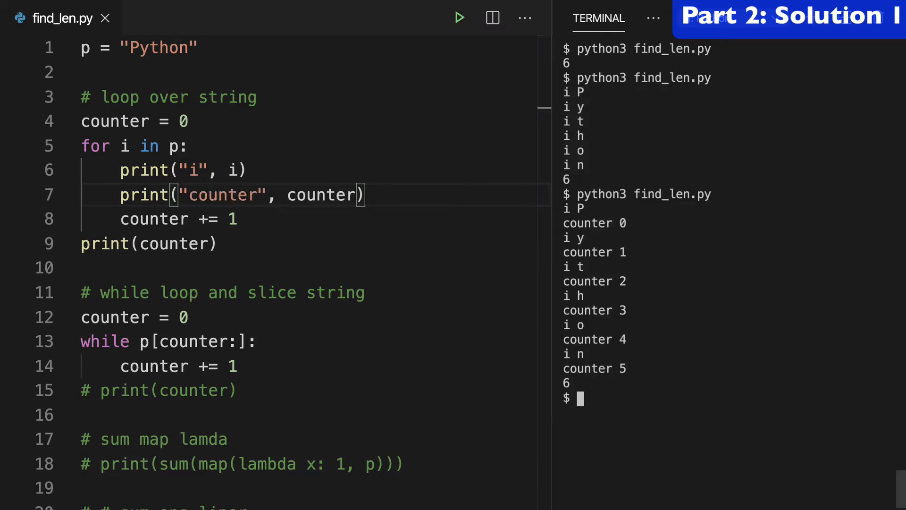
pyautogui.moveTo(590, 222)
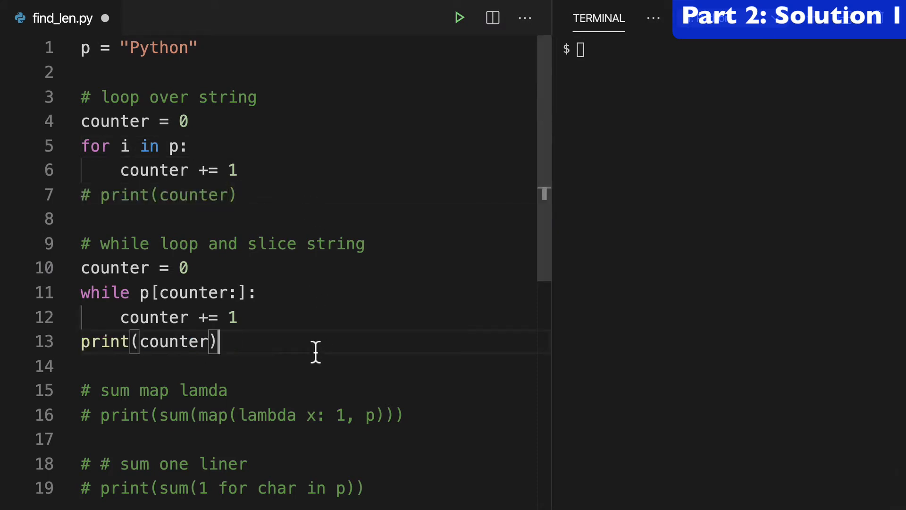
# - Run the while-loop solution in the terminal so it prints 6
pyautogui.write('python3 find_len.py')
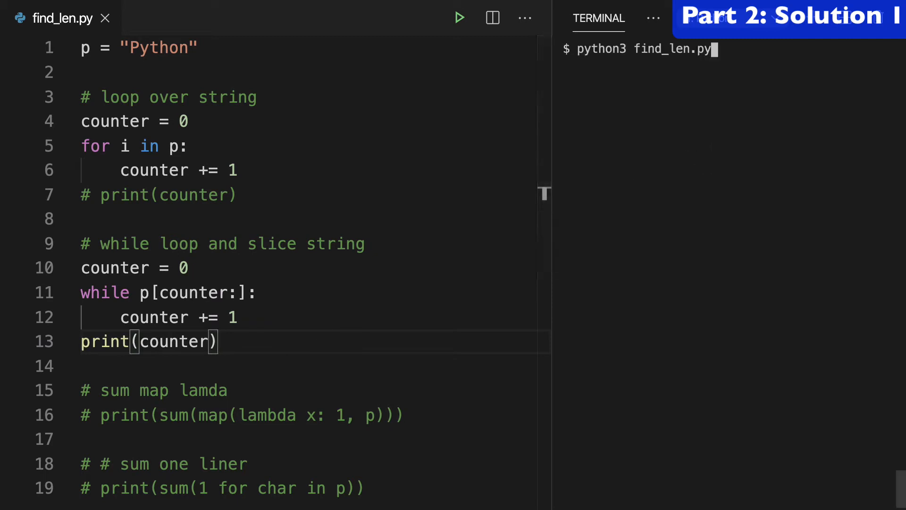
pyautogui.press('Enter')
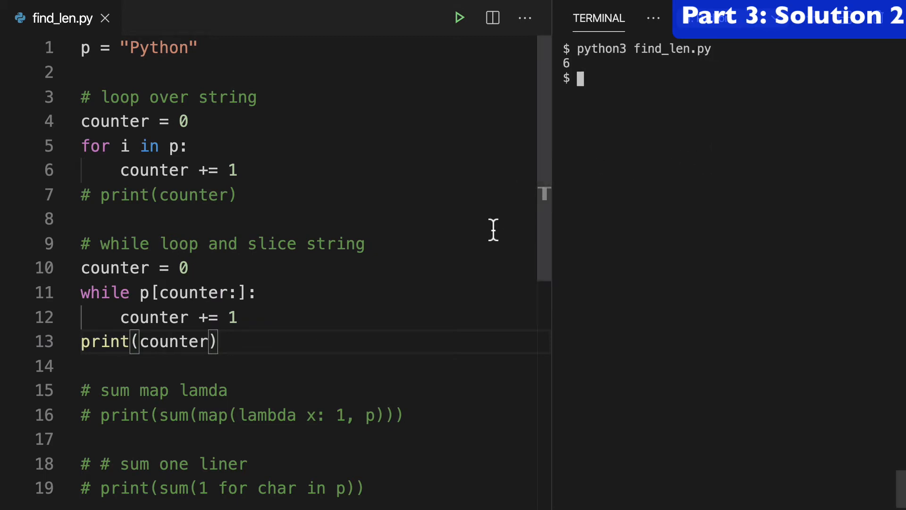
# - Add a print call inside the while loop for the remaining slice p[counter:]
pyautogui.write('pr')
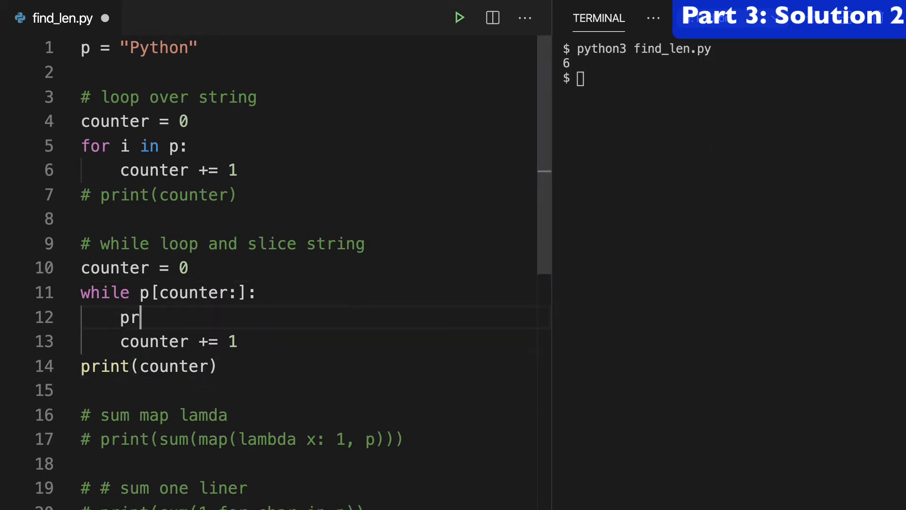
pyautogui.write('int()')
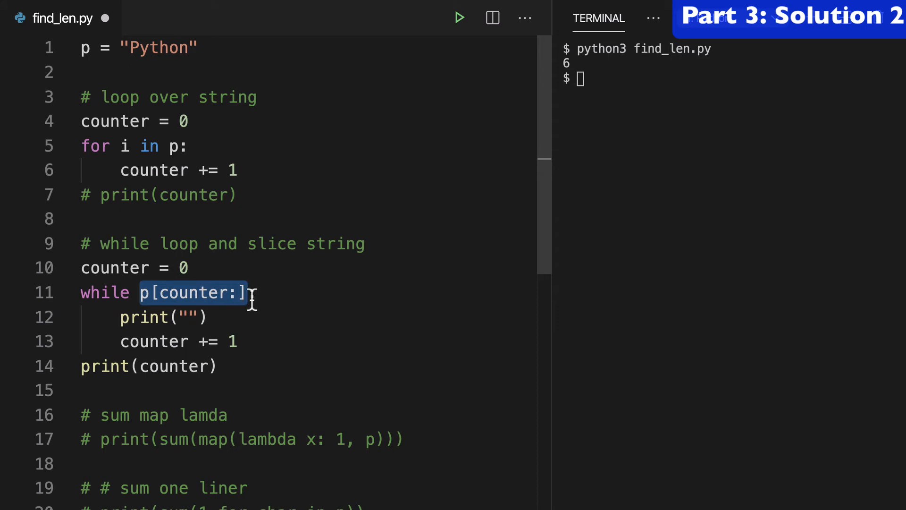
pyautogui.click(190, 318)
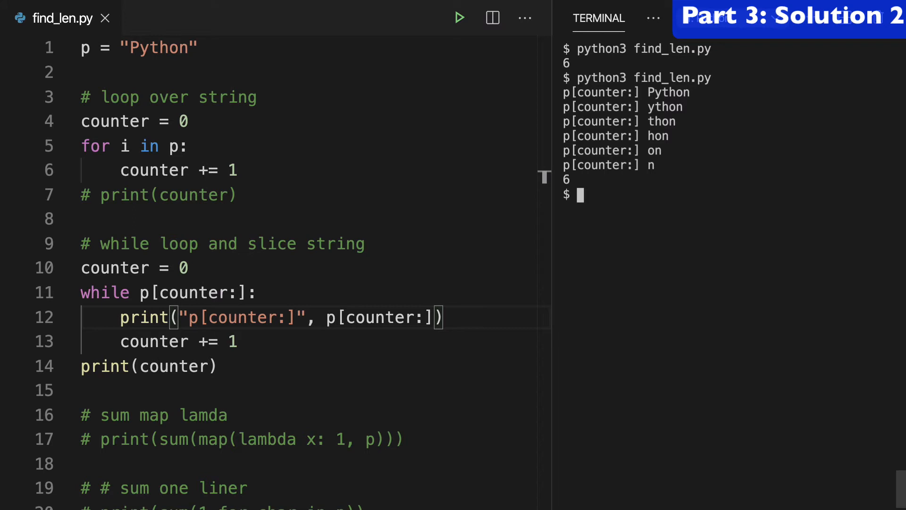
pyautogui.doubleClick(669, 92)
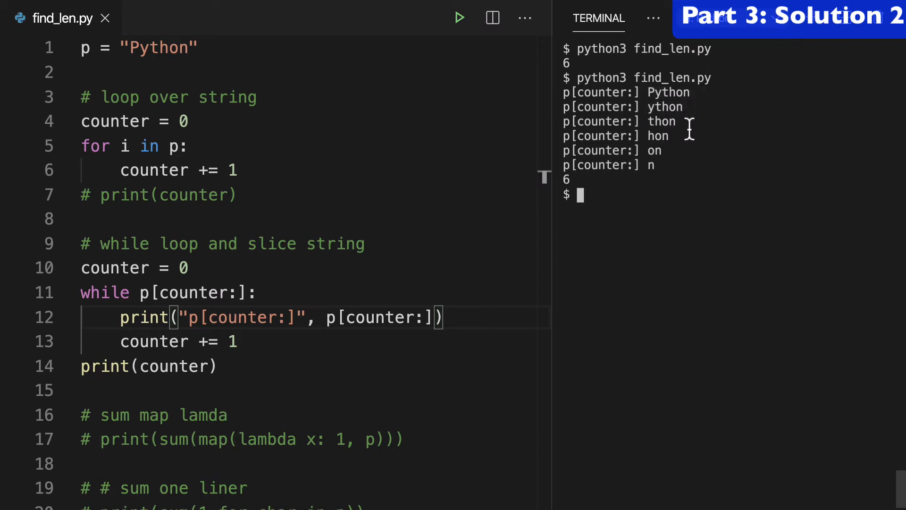
pyautogui.doubleClick(660, 121)
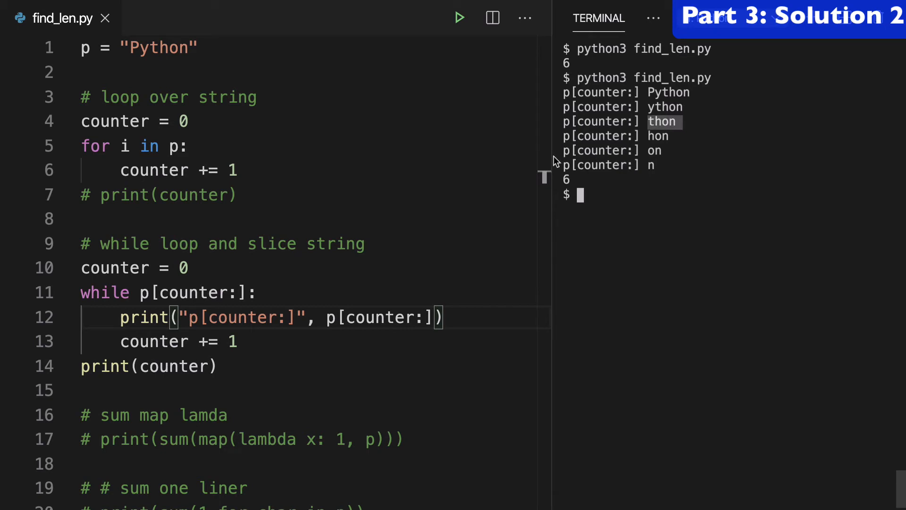
pyautogui.moveTo(600, 169)
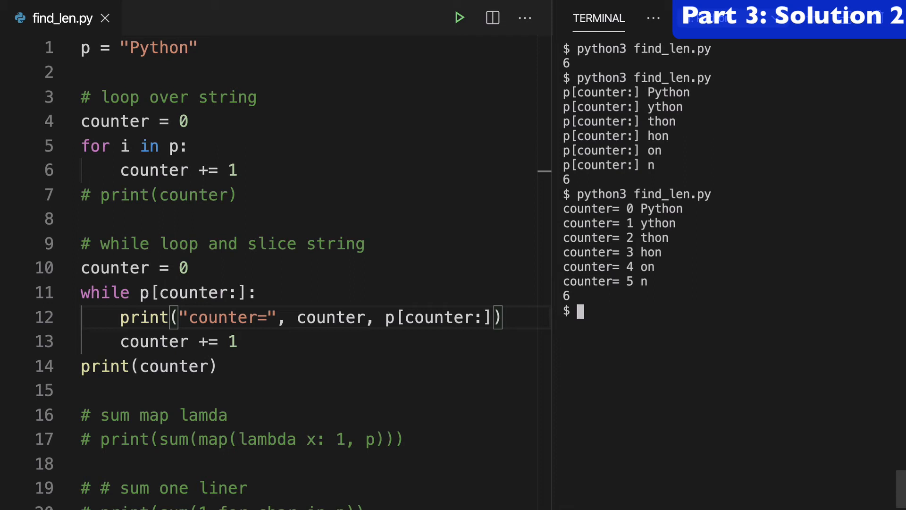
pyautogui.moveTo(642, 223)
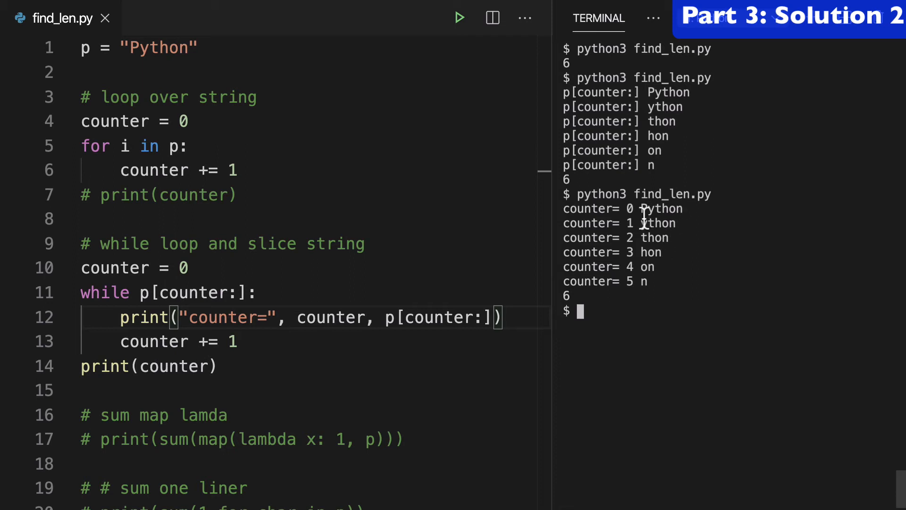
# - Highlight Python, the first slice, in the while loop's terminal output
pyautogui.doubleClick(661, 209)
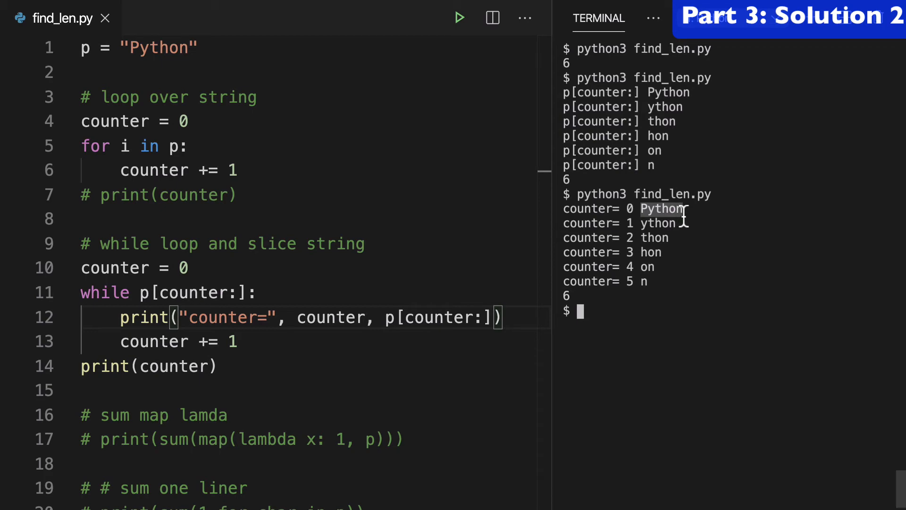
pyautogui.moveTo(426, 134)
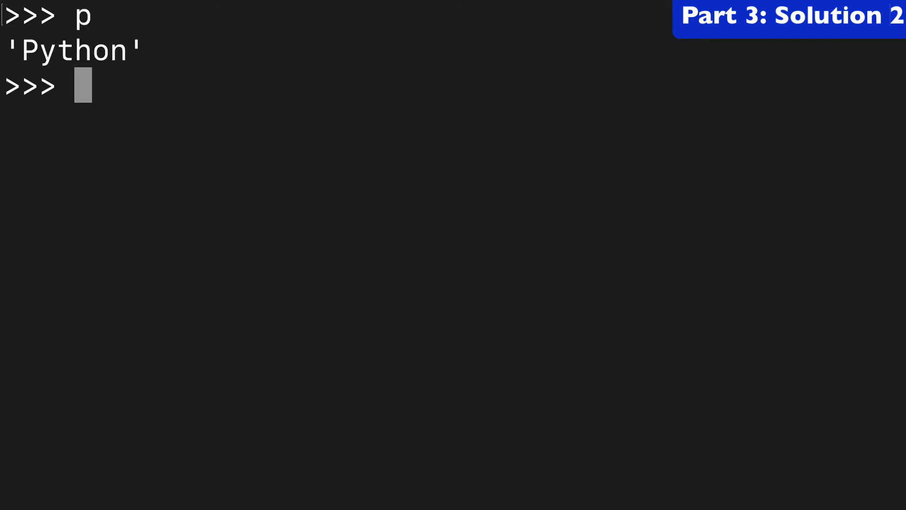
# - Evaluate p, p[1:], p[2:] and p[2] in the REPL, showing 'ython', 'thon' and 't'
pyautogui.write('p')
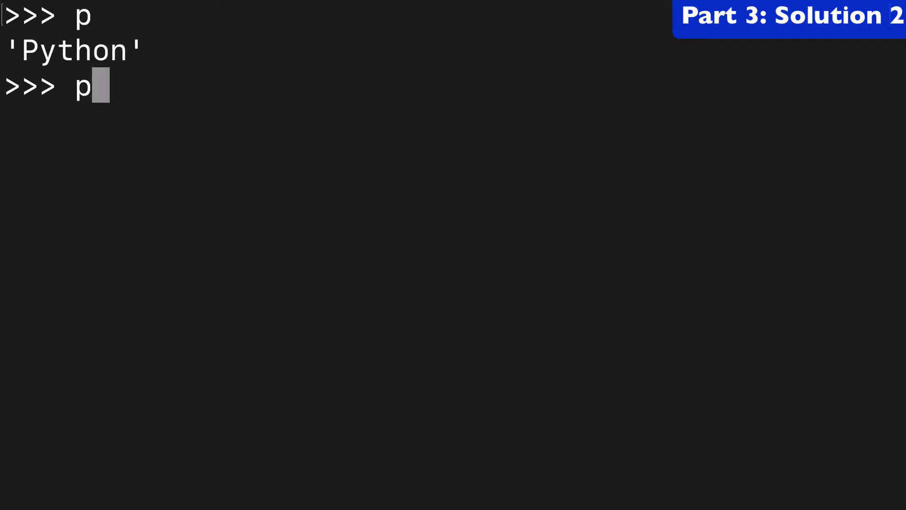
pyautogui.write('[1]')
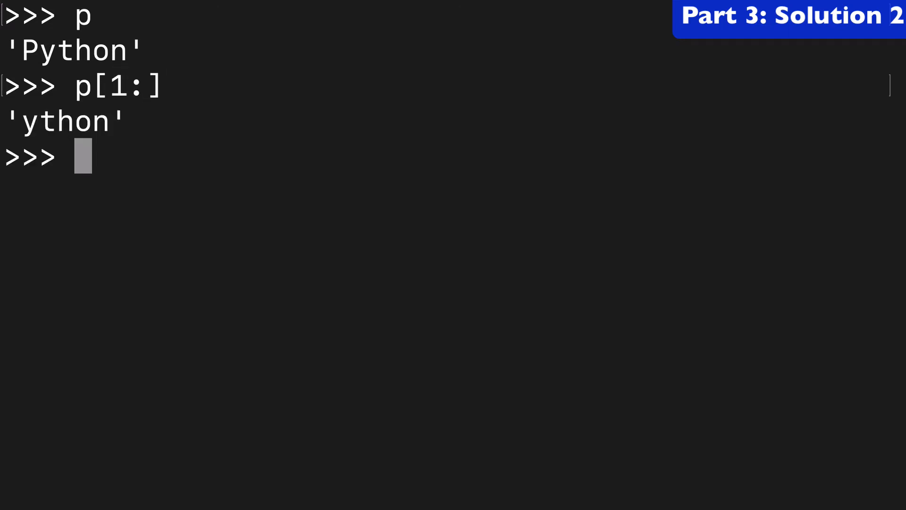
pyautogui.write('p[2:]')
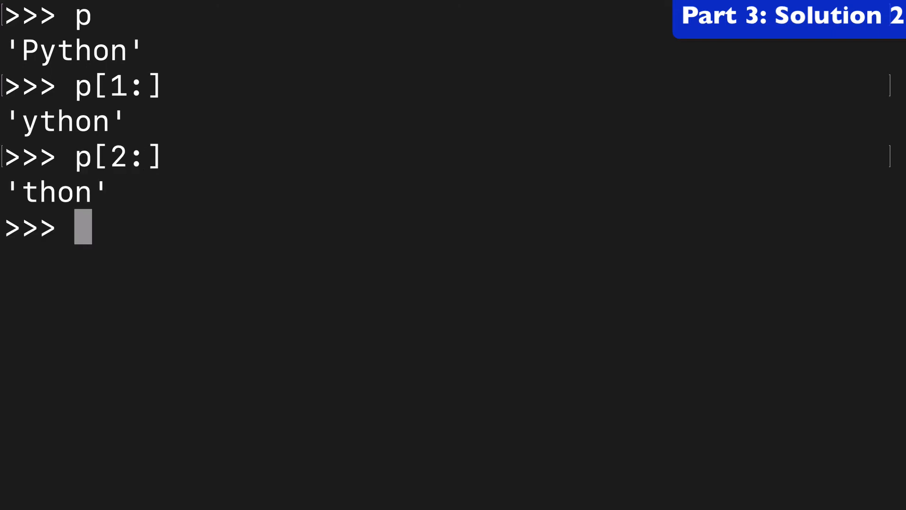
pyautogui.write('p[2]')
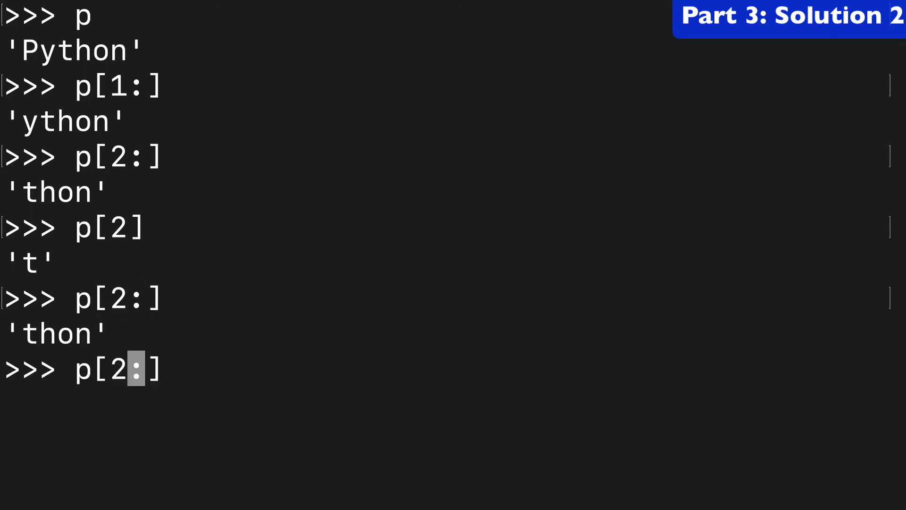
# - Sketch the p[start:end] slice form, then backspace over the placeholder
pyautogui.write('start')
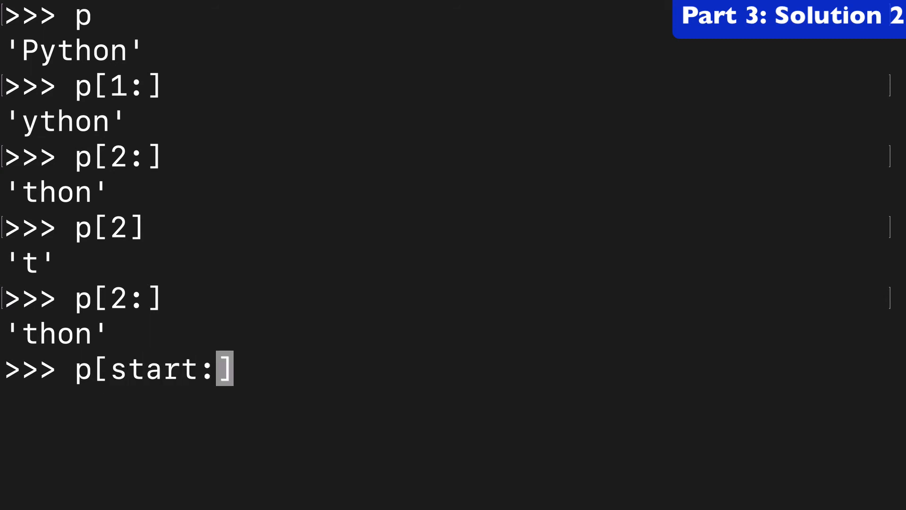
pyautogui.write('end')
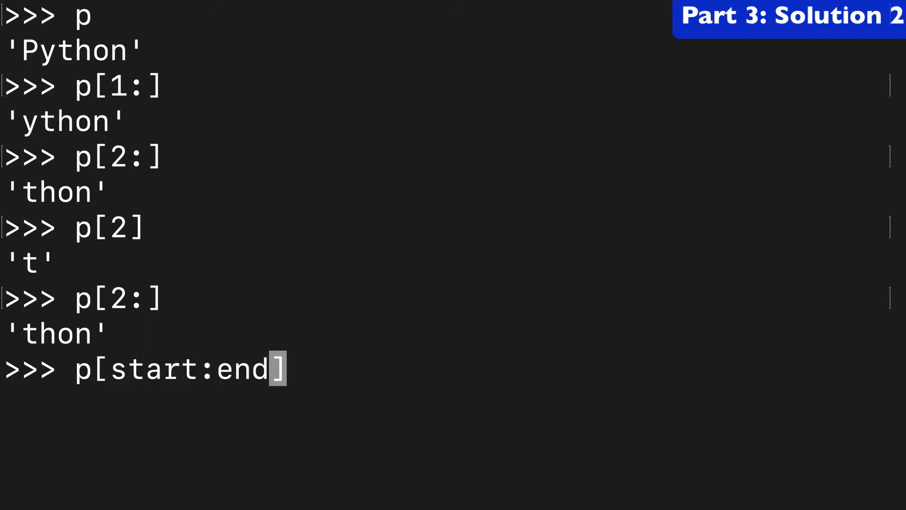
pyautogui.press('Backspace')
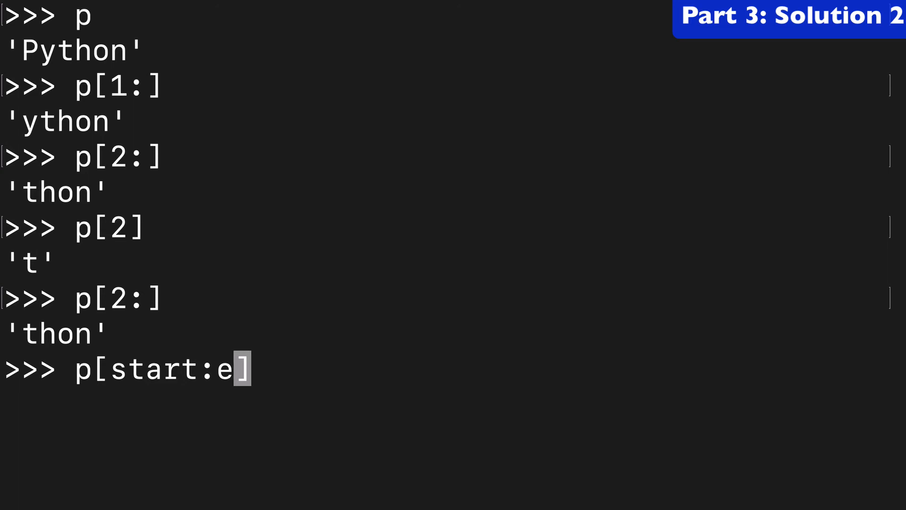
pyautogui.press('Backspace')
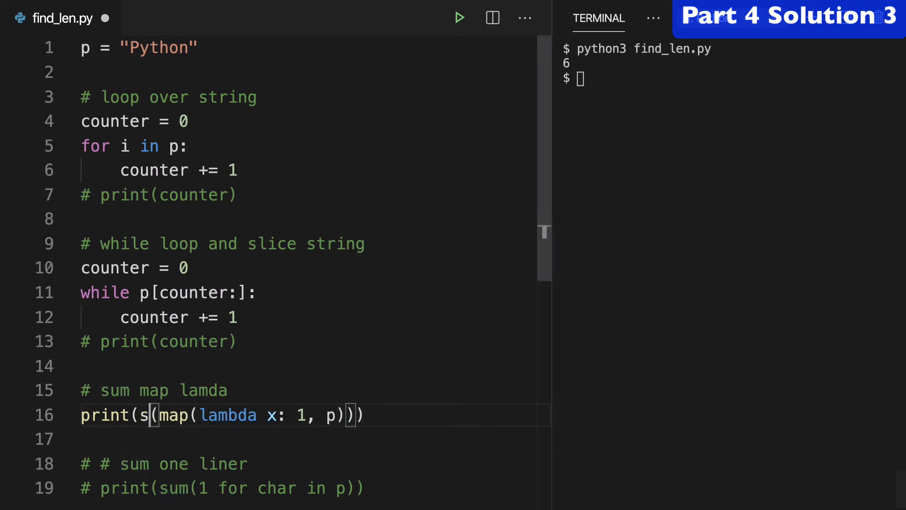
# - Wrap the map-lambda in list, then tuple, and run to print six 1s
pyautogui.write('ist')
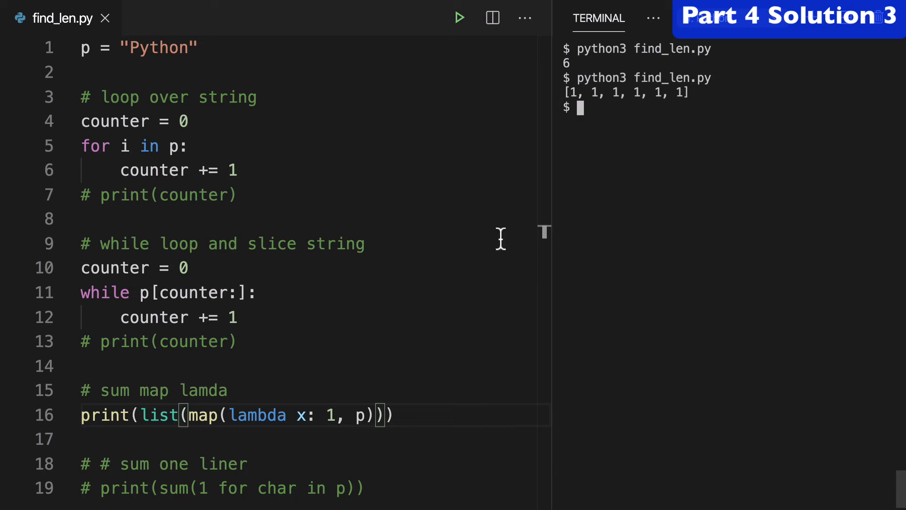
pyautogui.doubleClick(330, 416)
pyautogui.write('tuple')
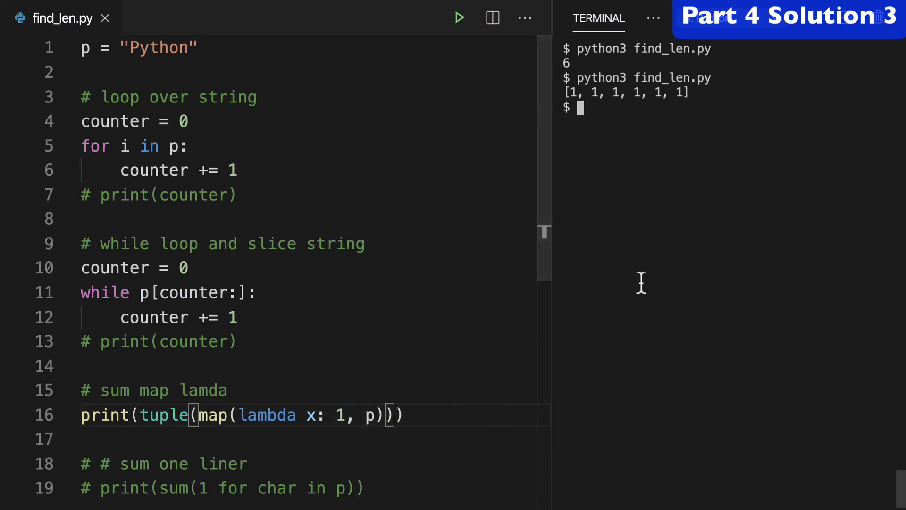
pyautogui.press('Enter')
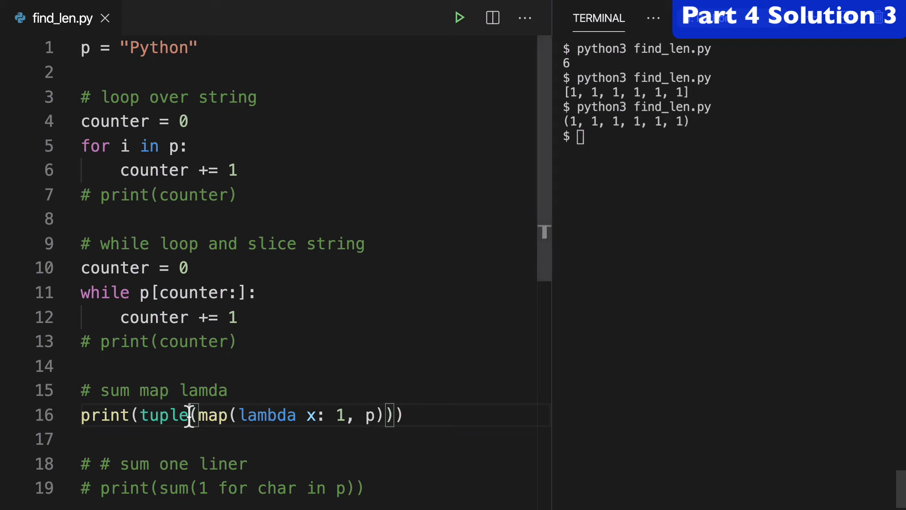
# - Change the wrapper to sum and run so the map-lambda solution prints 6
pyautogui.write('sum')
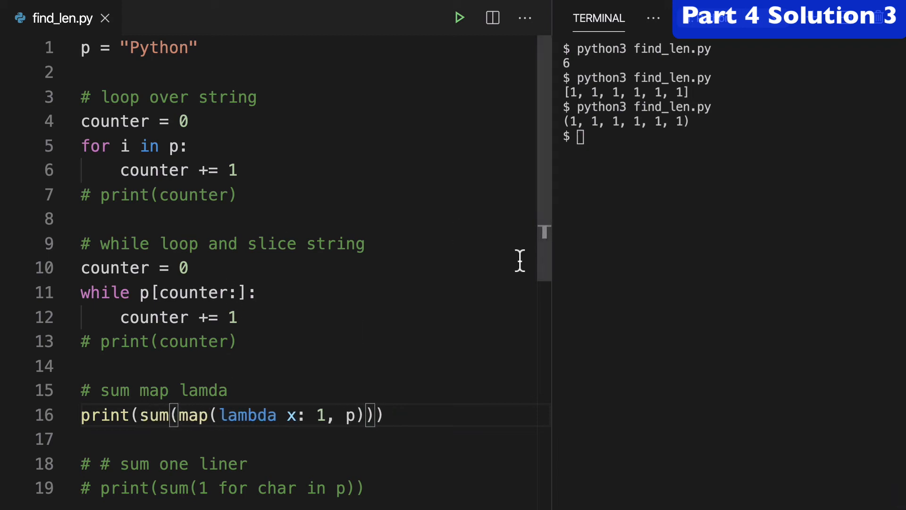
pyautogui.press('Enter')
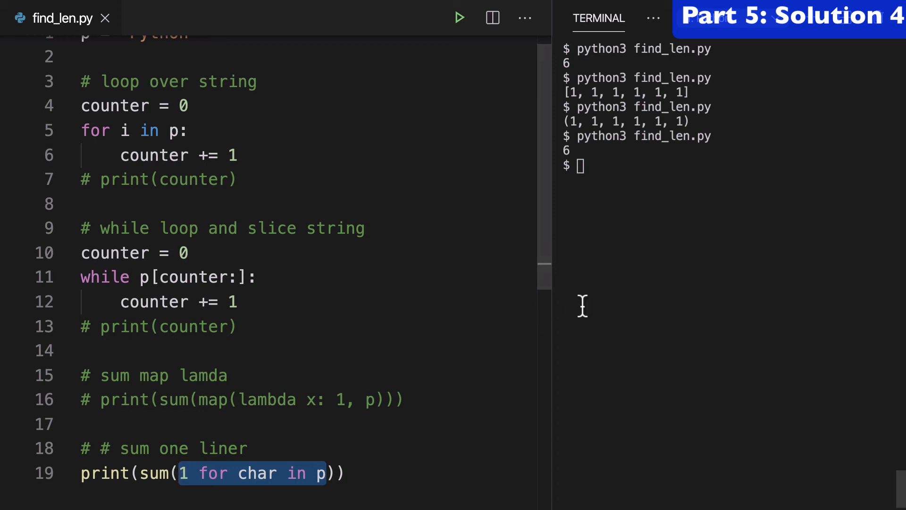
# - Run the generator solution as sum, list and tuple versions, confirming sum prints 6
pyautogui.press('Enter')
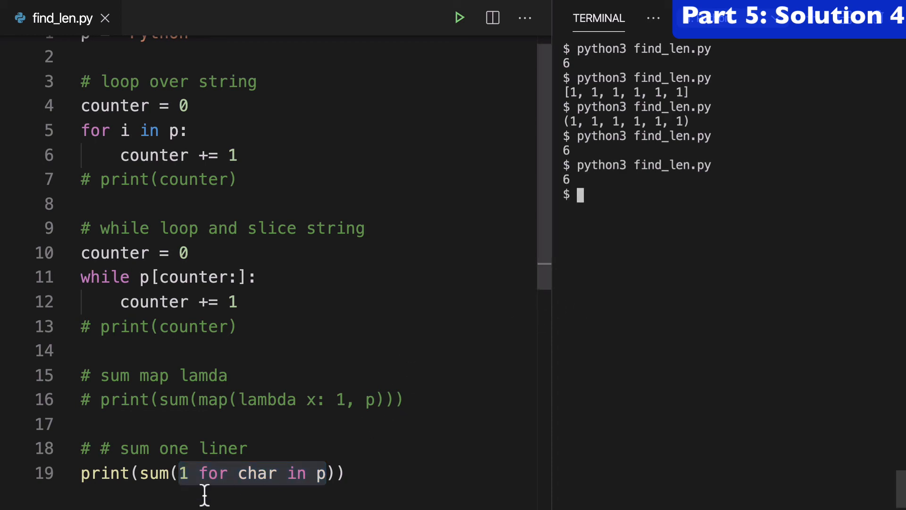
pyautogui.write('lis')
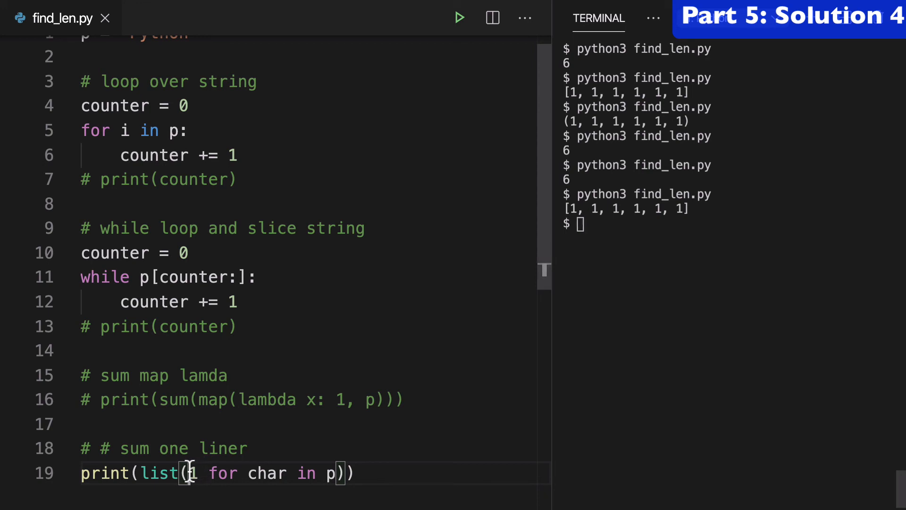
pyautogui.write('tupl')
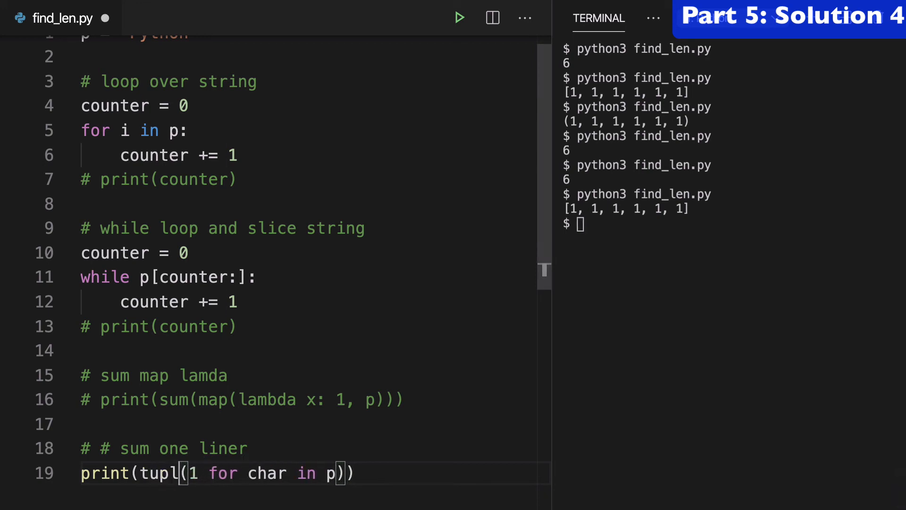
pyautogui.press('Enter')
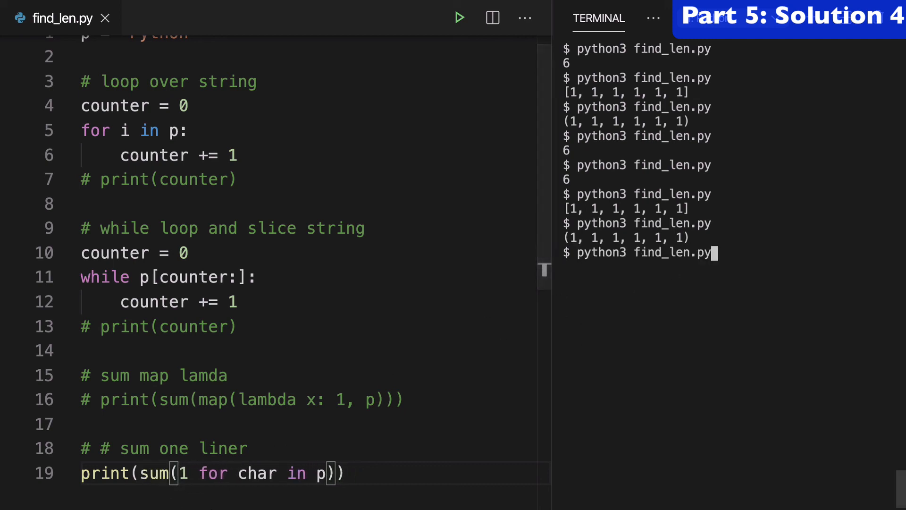
pyautogui.press('Enter')
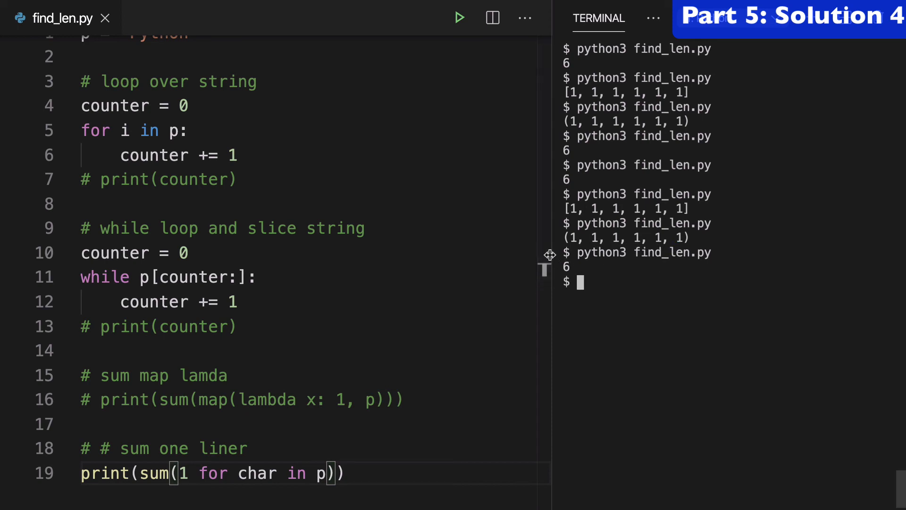
pyautogui.moveTo(341, 491)
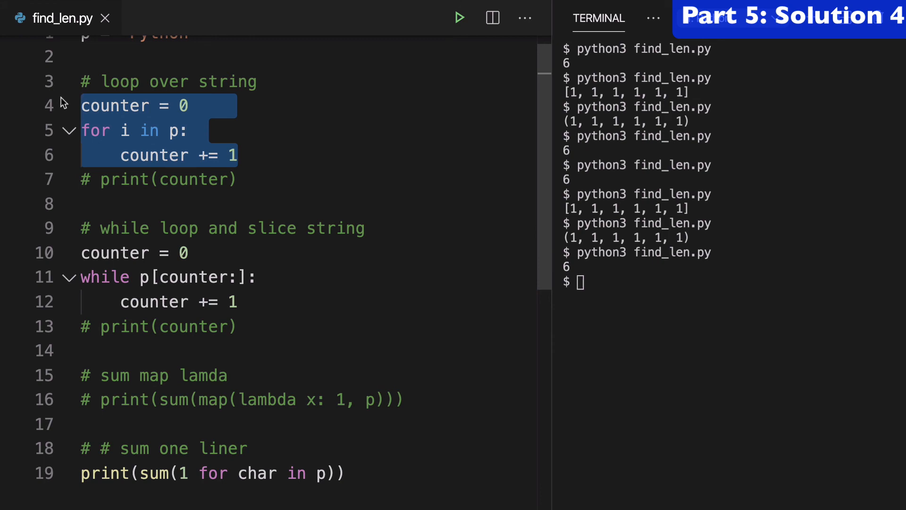
pyautogui.moveTo(125, 131)
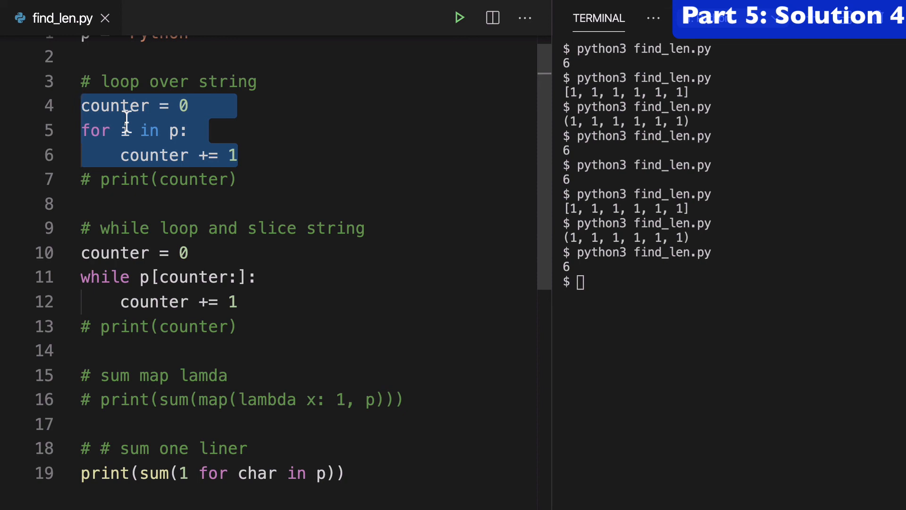
pyautogui.moveTo(197, 471)
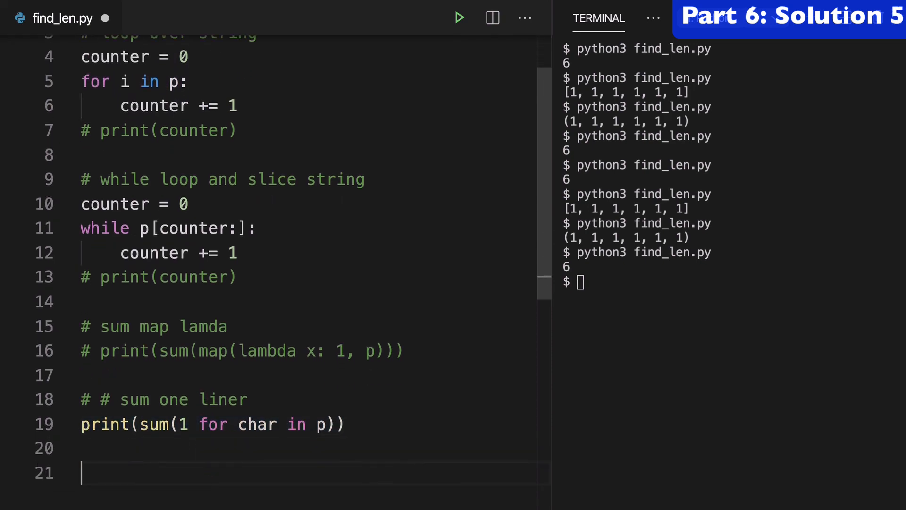
# - Add print(len(p)) as the fifth solution, run it to print 6, and highlight the line
pyautogui.write('print()')
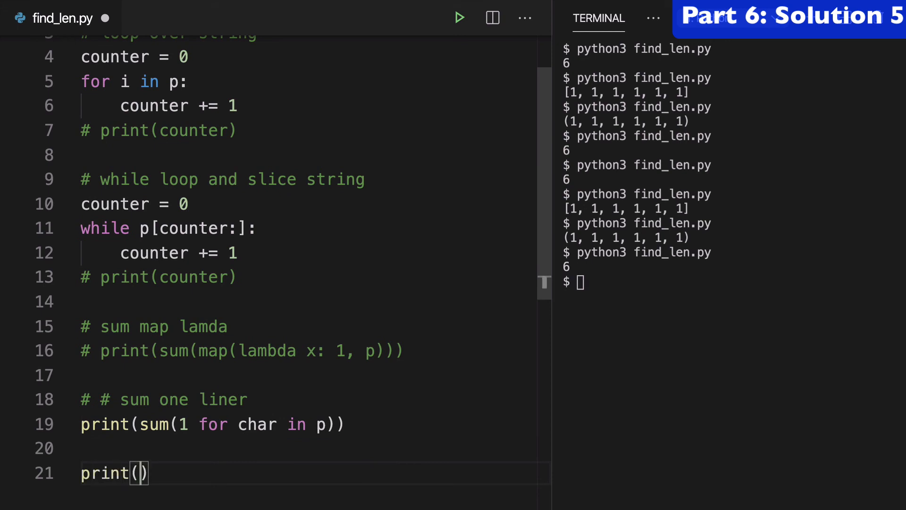
pyautogui.write('len()')
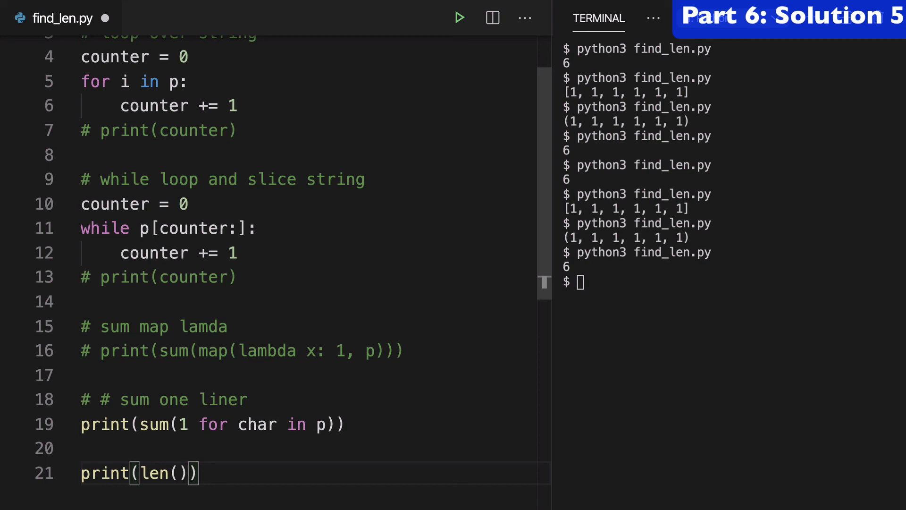
pyautogui.write('p')
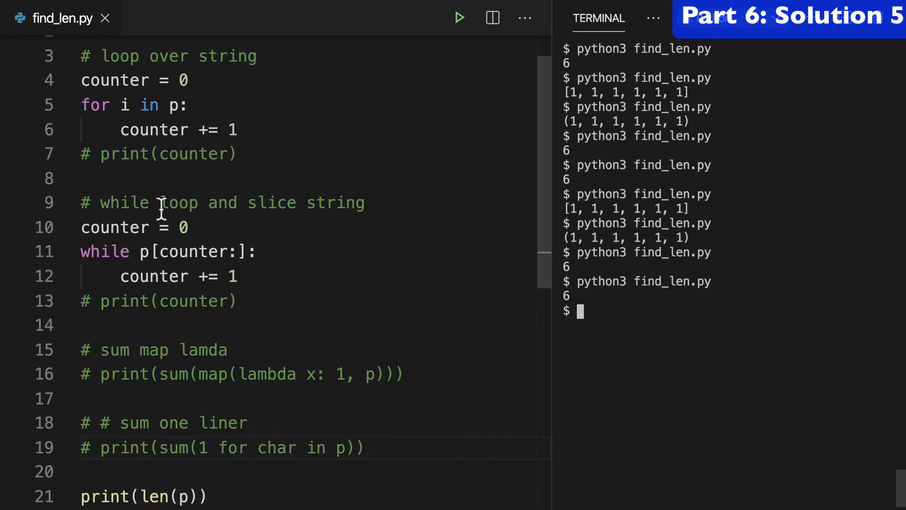
pyautogui.scroll(-3)
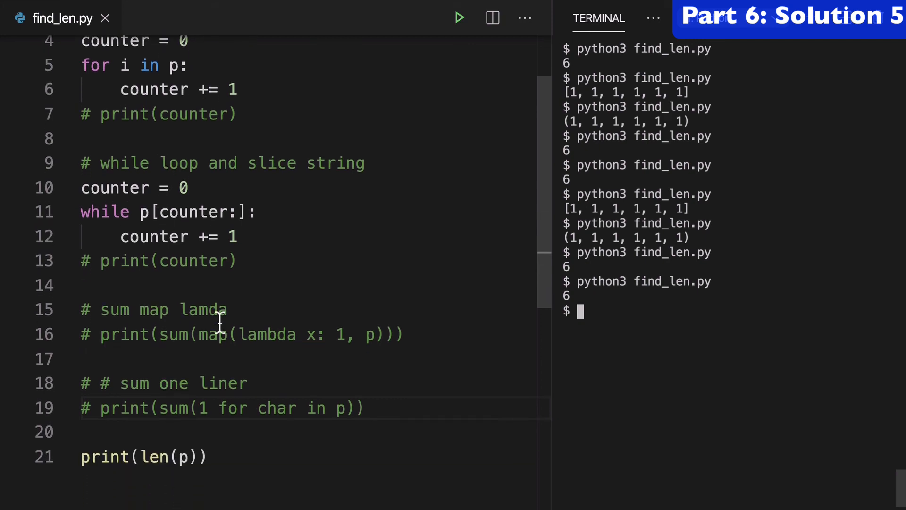
pyautogui.moveTo(248, 408)
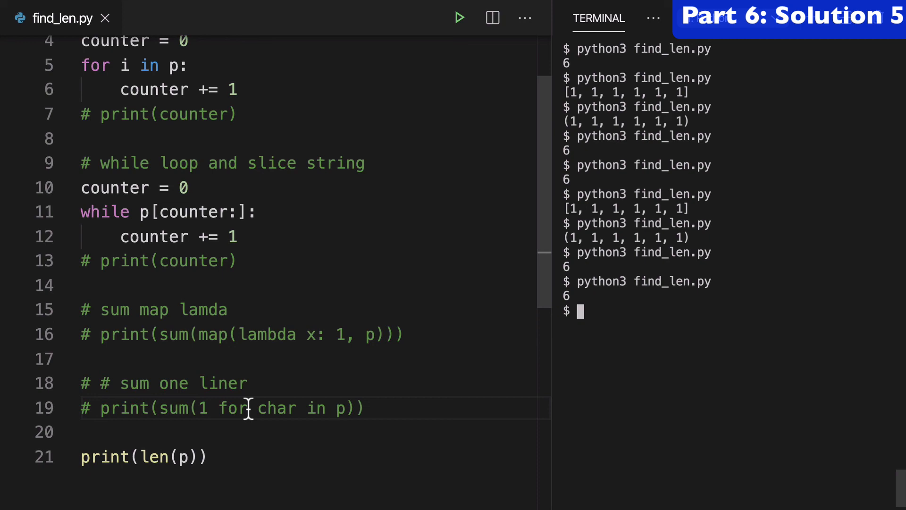
pyautogui.tripleClick(144, 457)
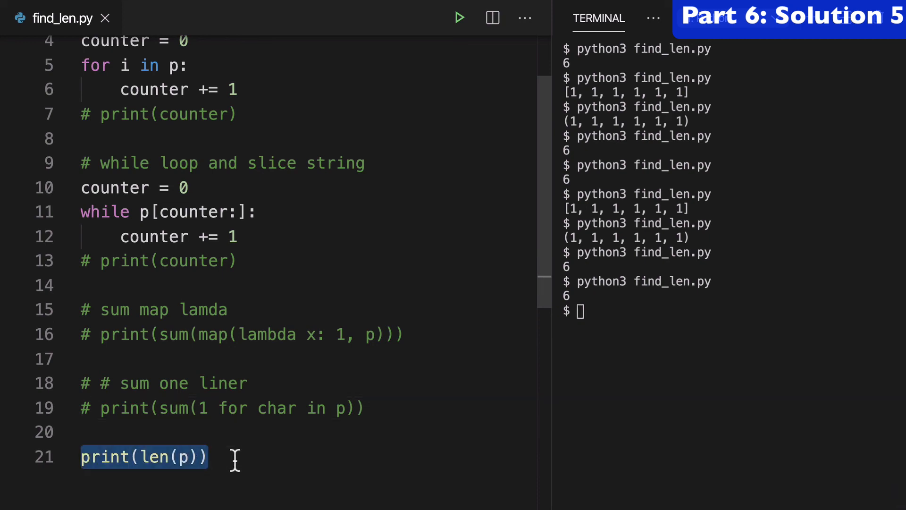